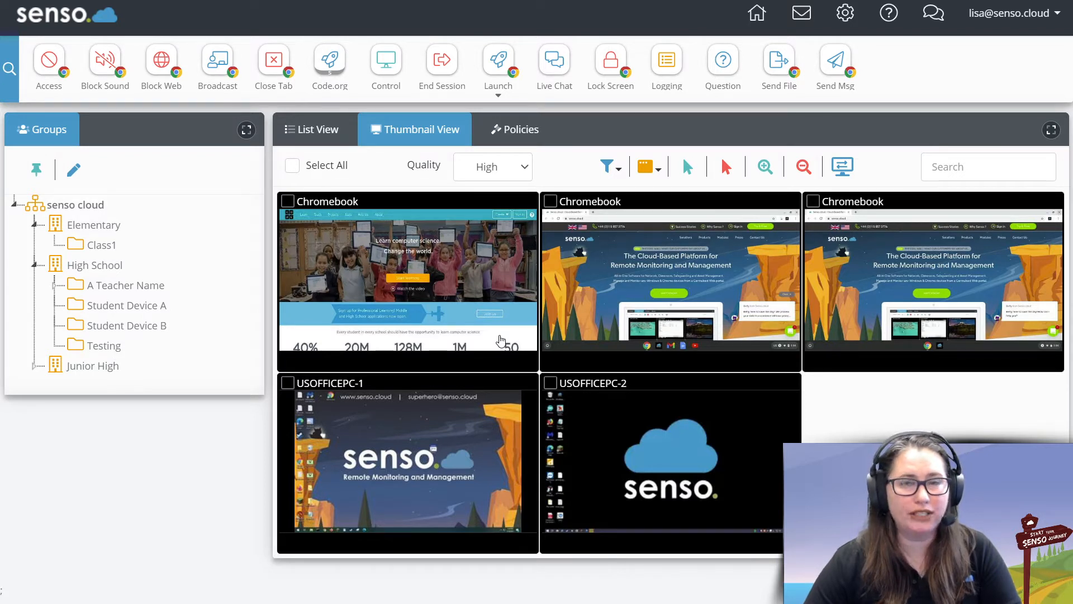
mouse_move(666, 60)
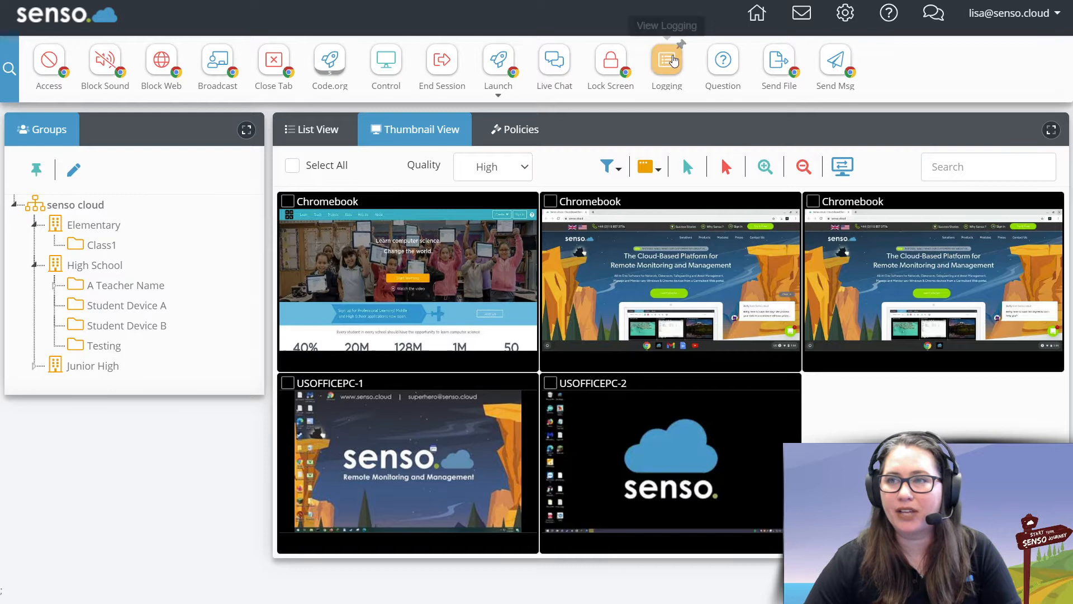
Bring up the Lock Screen module for the remote machines.
left_click(609, 61)
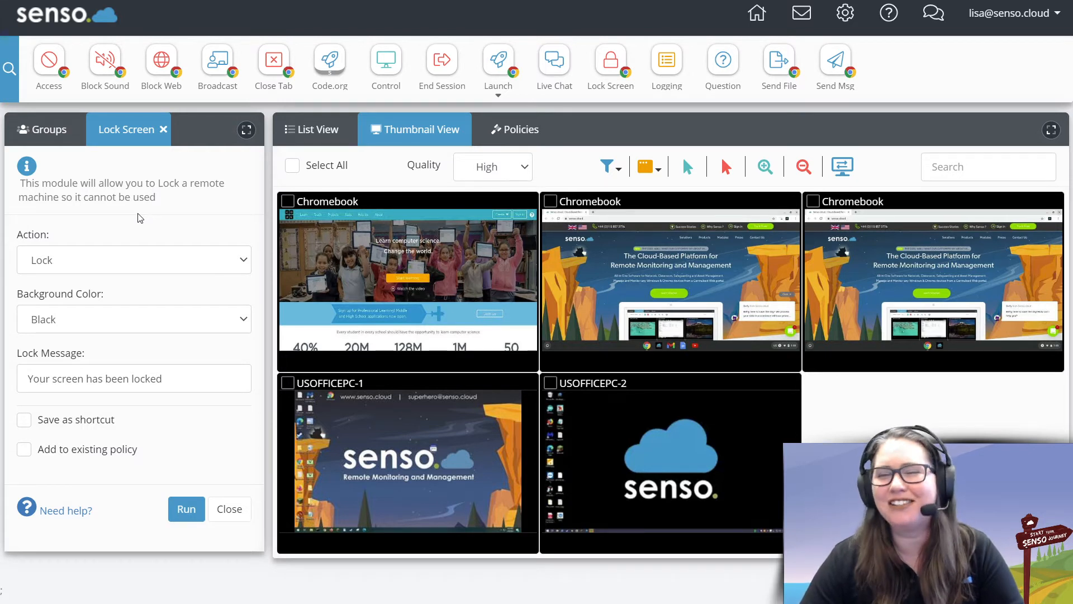
mouse_move(179, 308)
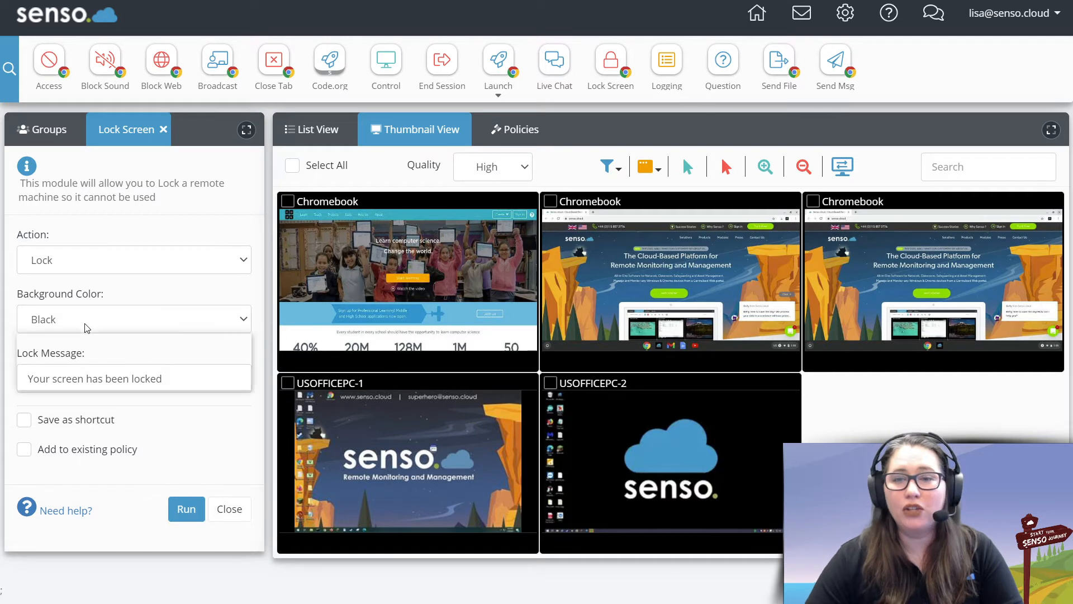
Set a green lock background with message 'Good Morning' and select all five devices.
left_click(134, 319)
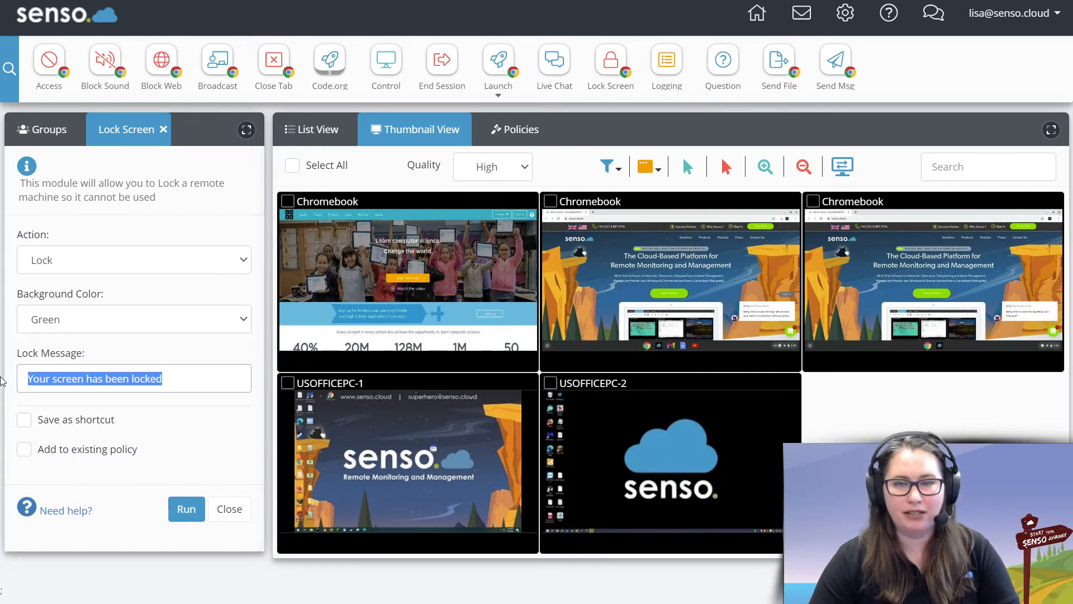
type("Good Morning")
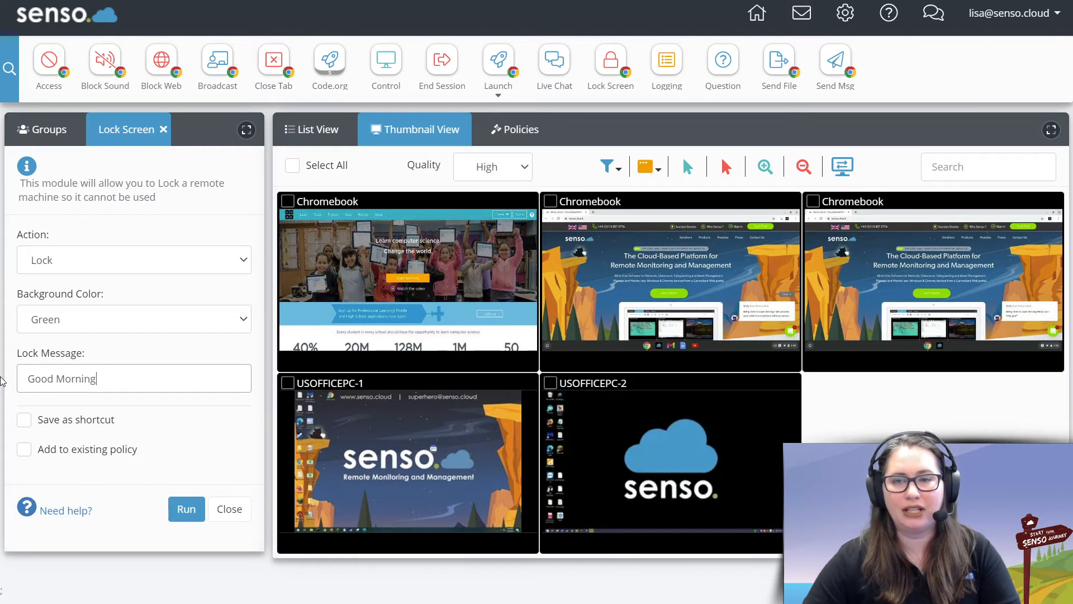
left_click(187, 508)
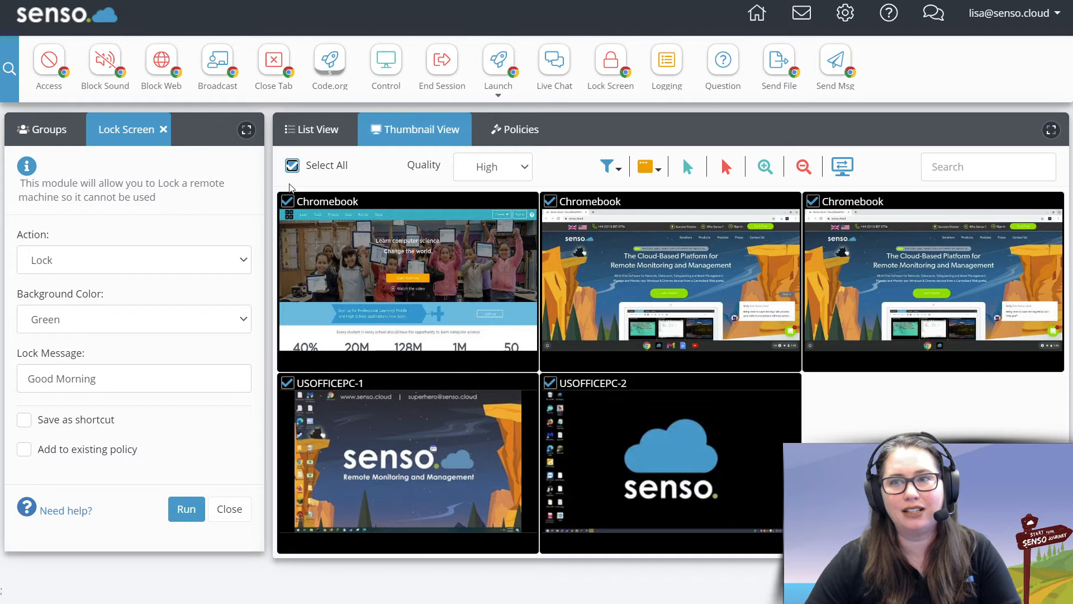
Run the lock so all five devices show the green 'Good Morning' screen.
left_click(185, 508)
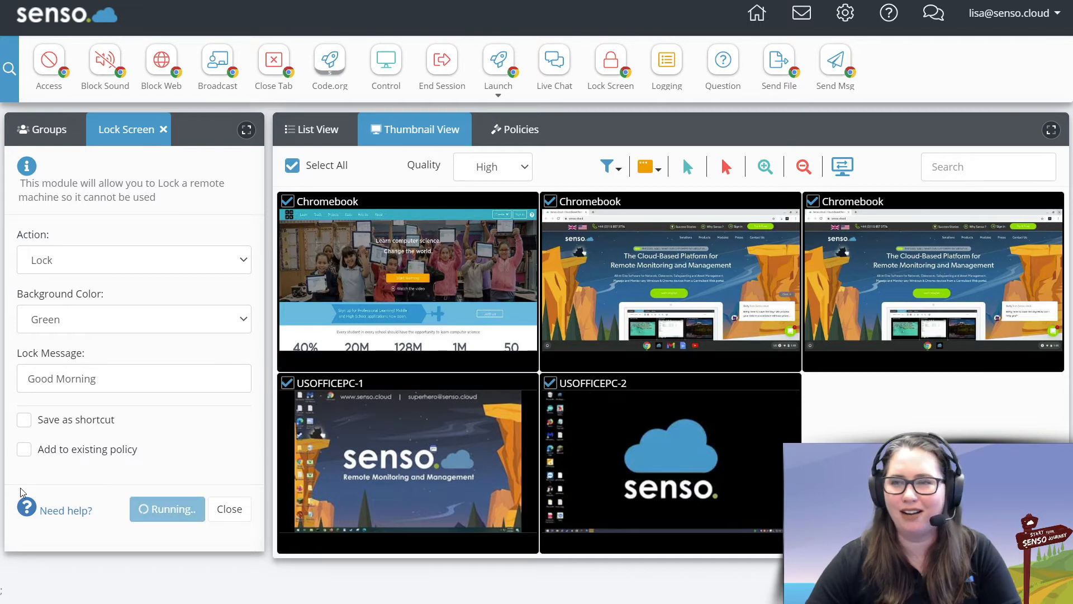
left_click(167, 509)
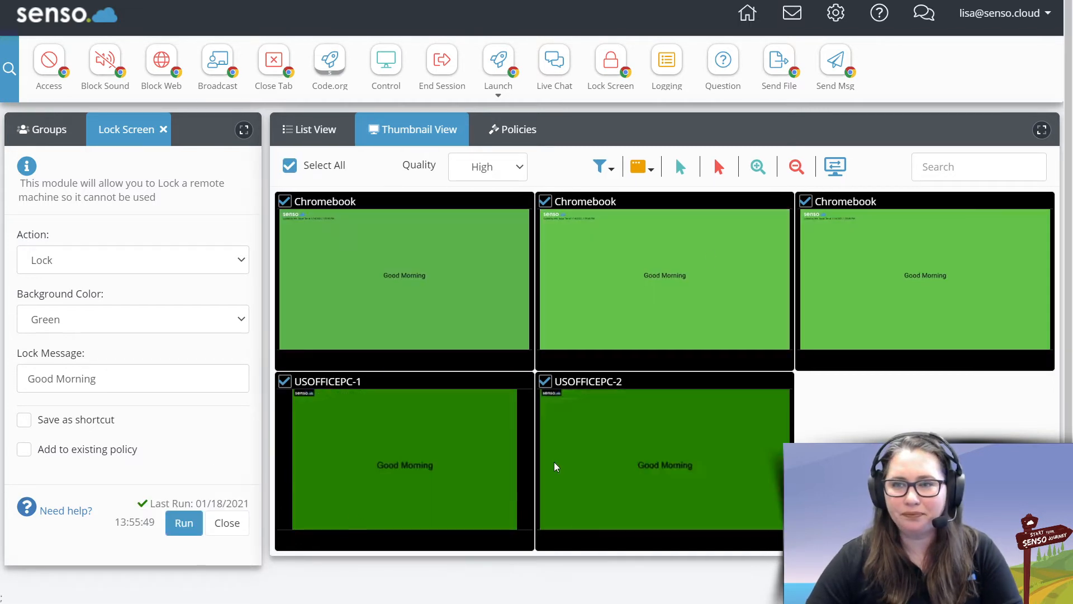
mouse_move(311, 476)
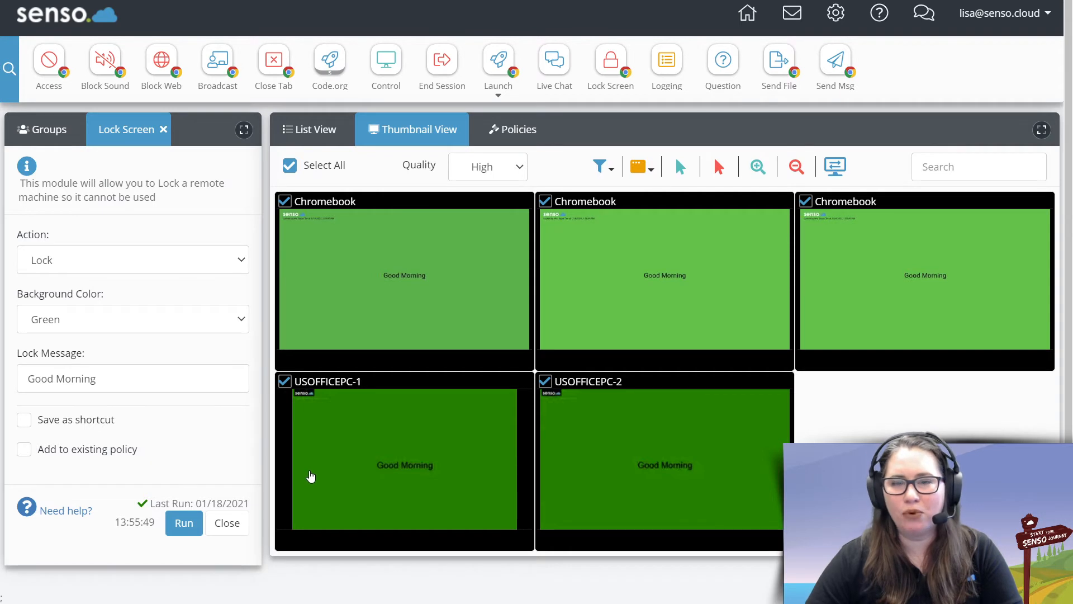
mouse_move(277, 431)
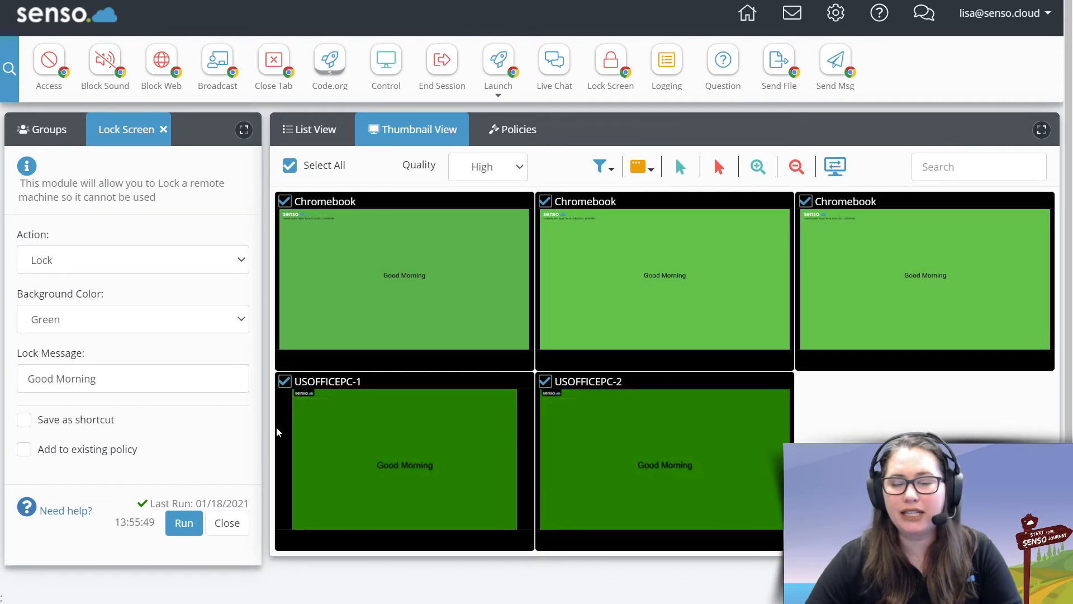
Unlock all five devices, then set the action back to Lock.
left_click(133, 259)
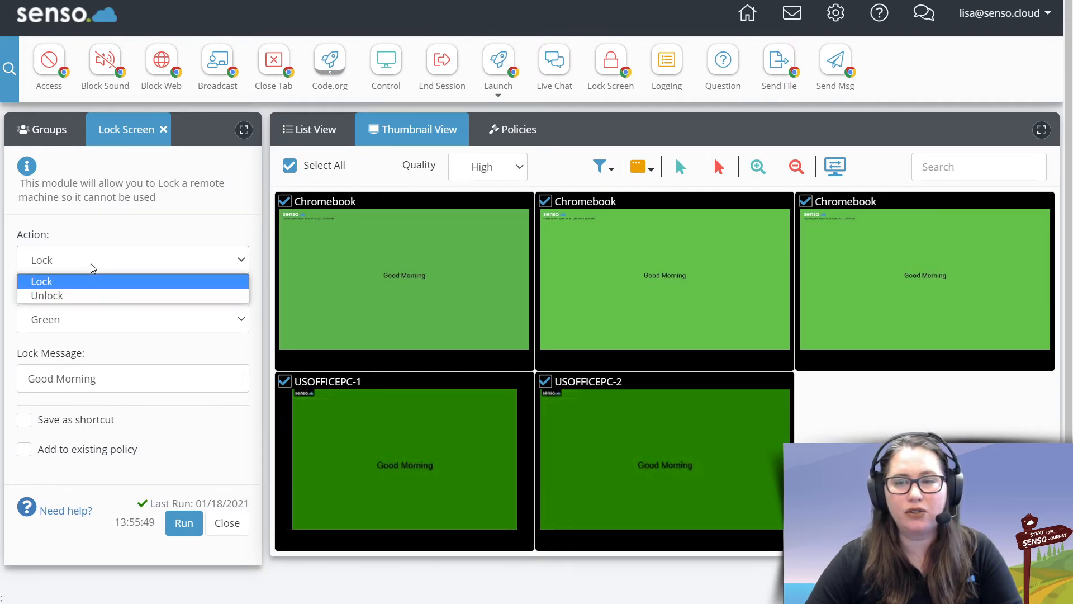
left_click(47, 295)
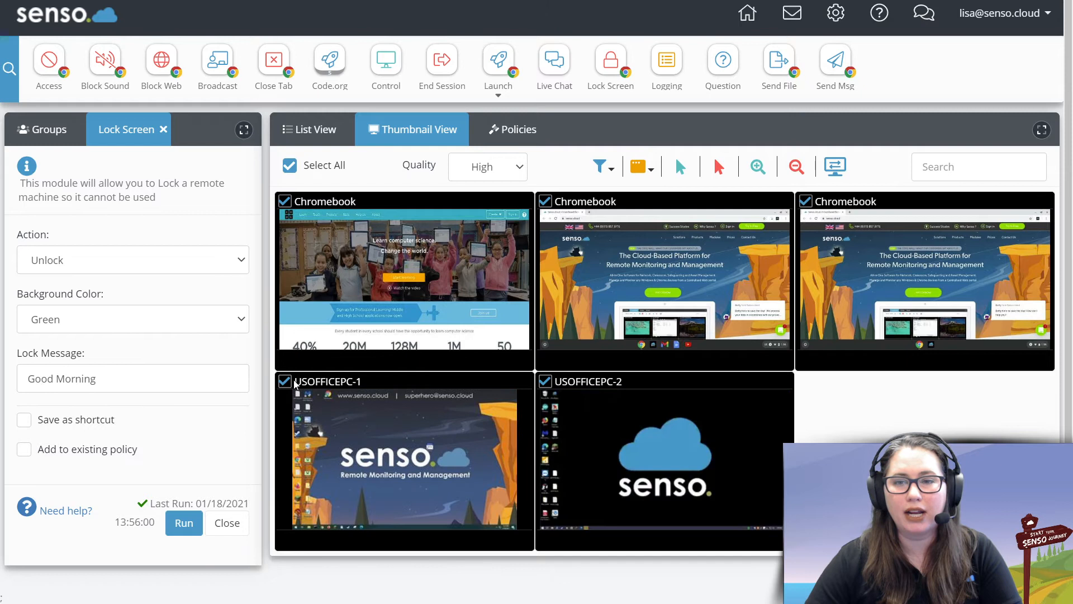
left_click(132, 260)
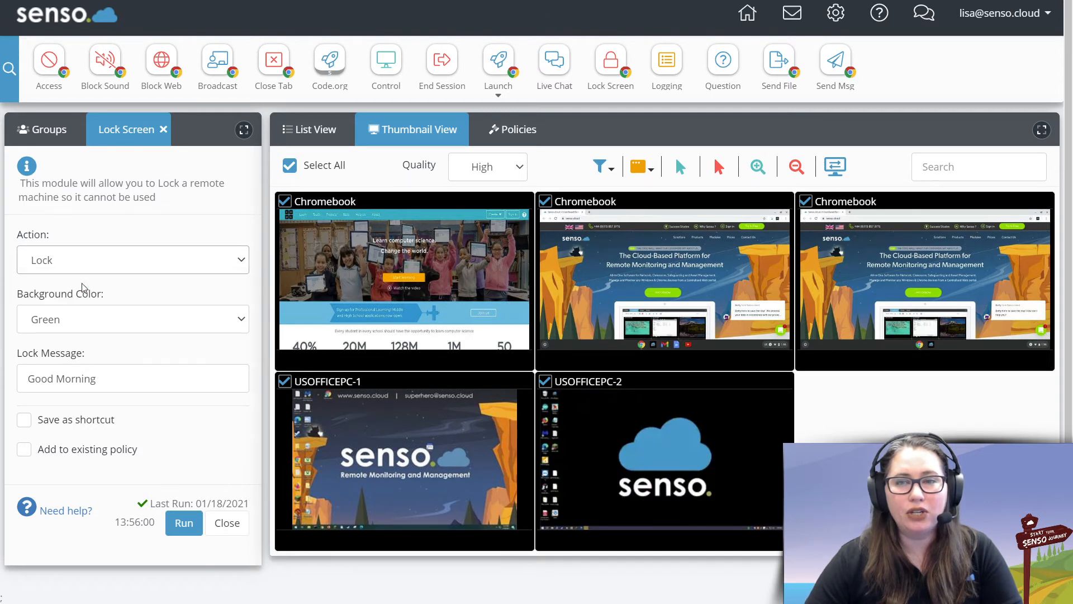
Set an orange lock background with the message 'Hello'.
left_click(133, 319)
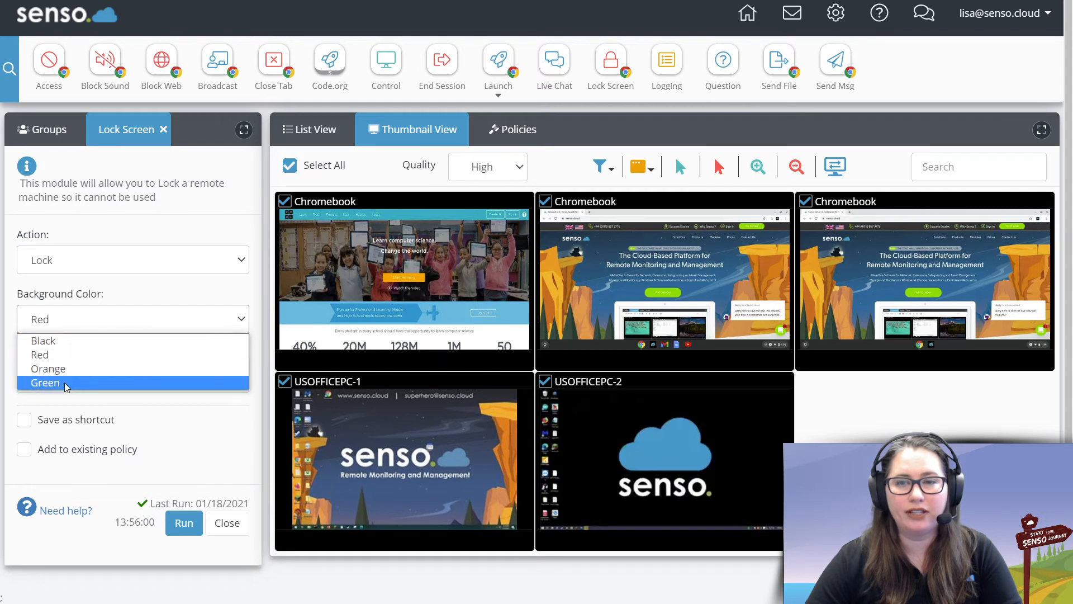
left_click(48, 368)
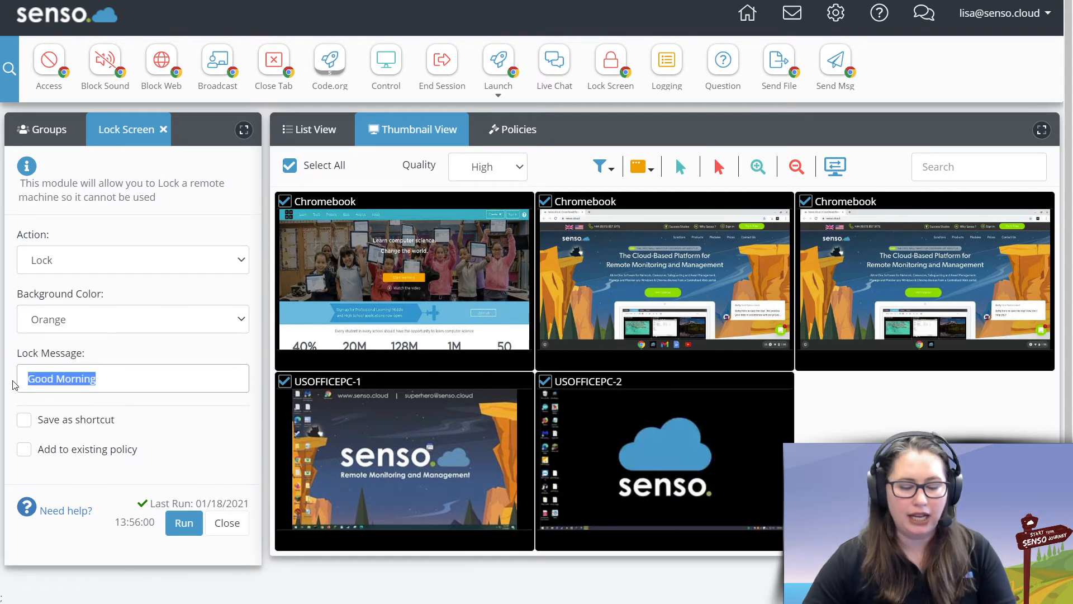
type("Hello")
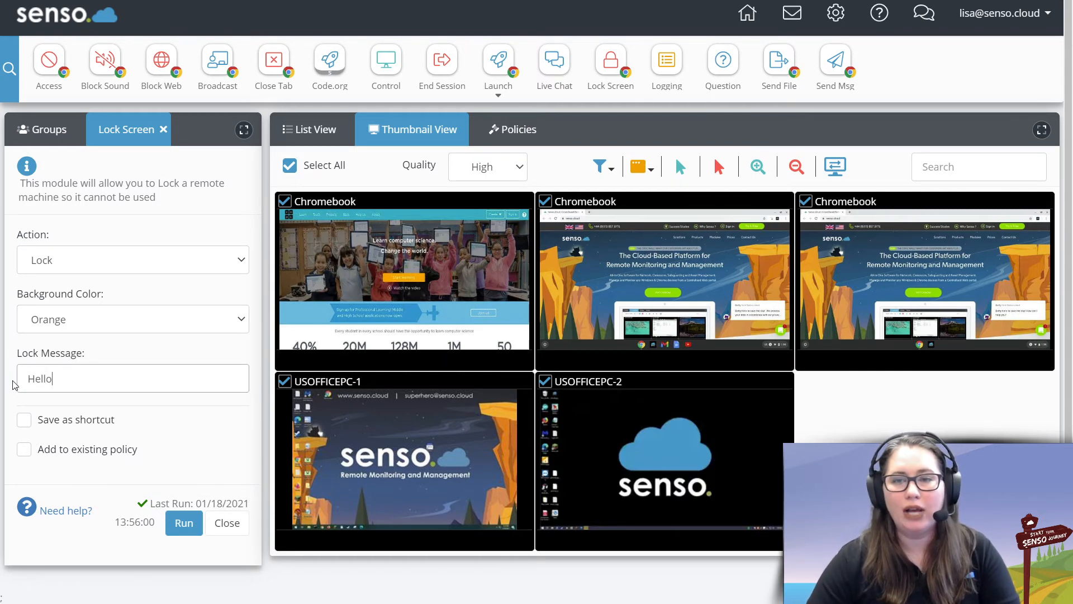
Save the settings as a shortcut named 'Hello' and launch that shortcut.
left_click(24, 419)
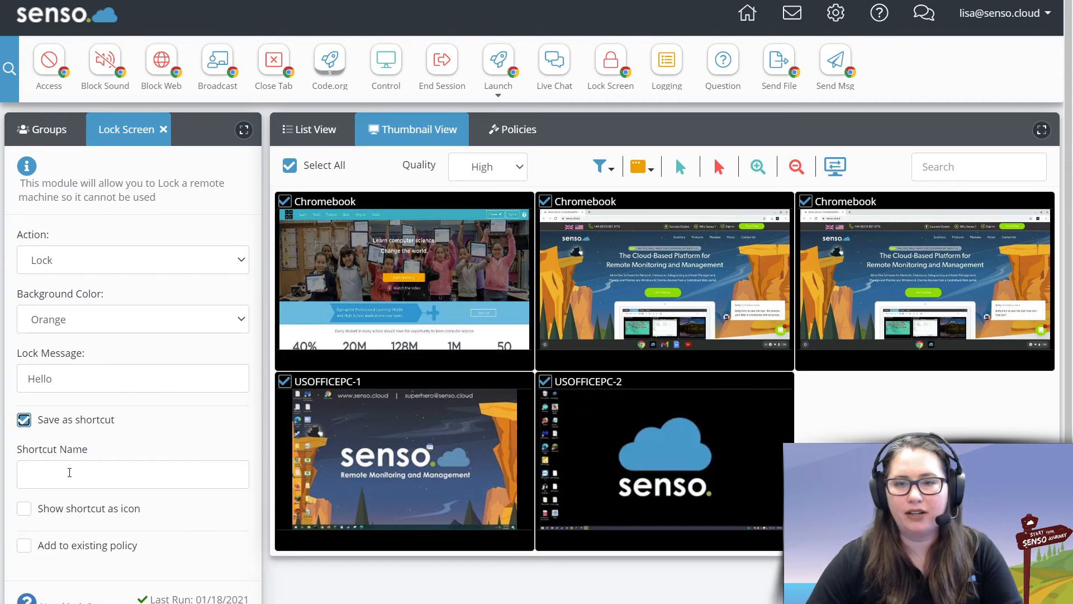
type("Hello")
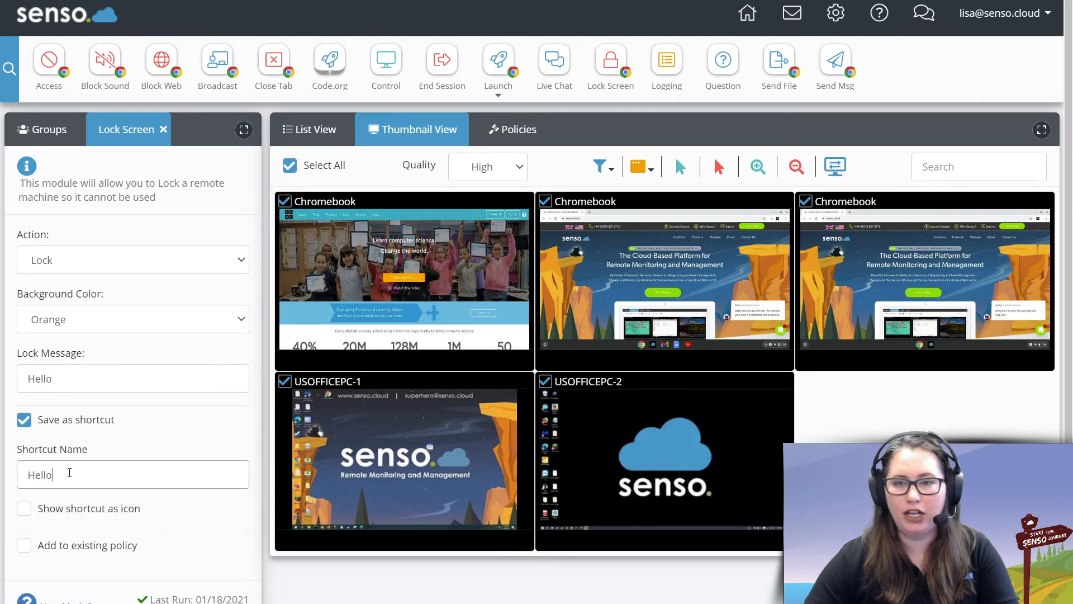
scroll("down", 3)
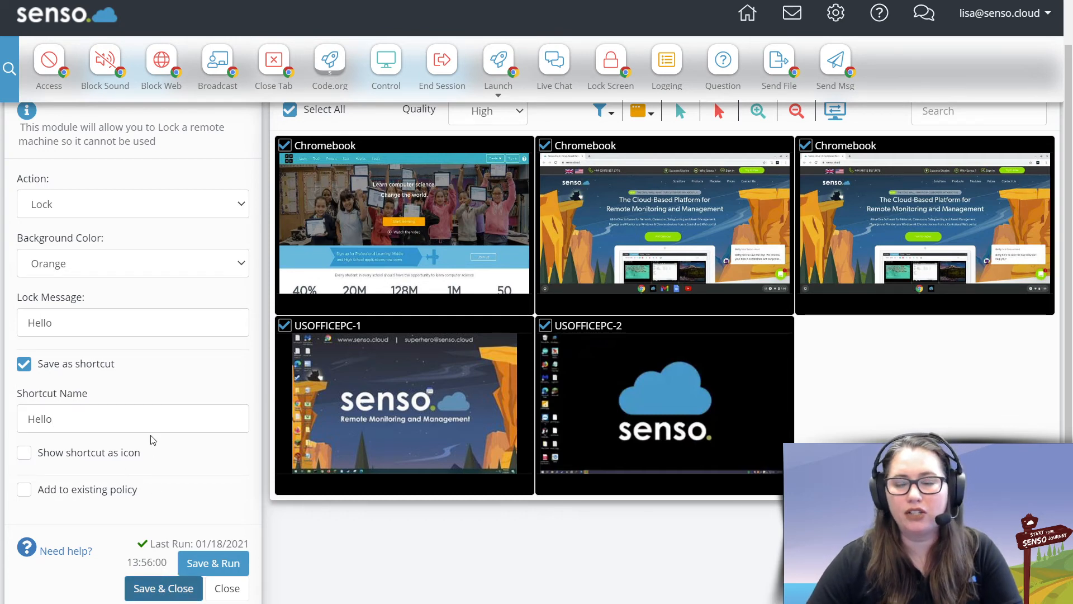
left_click(227, 588)
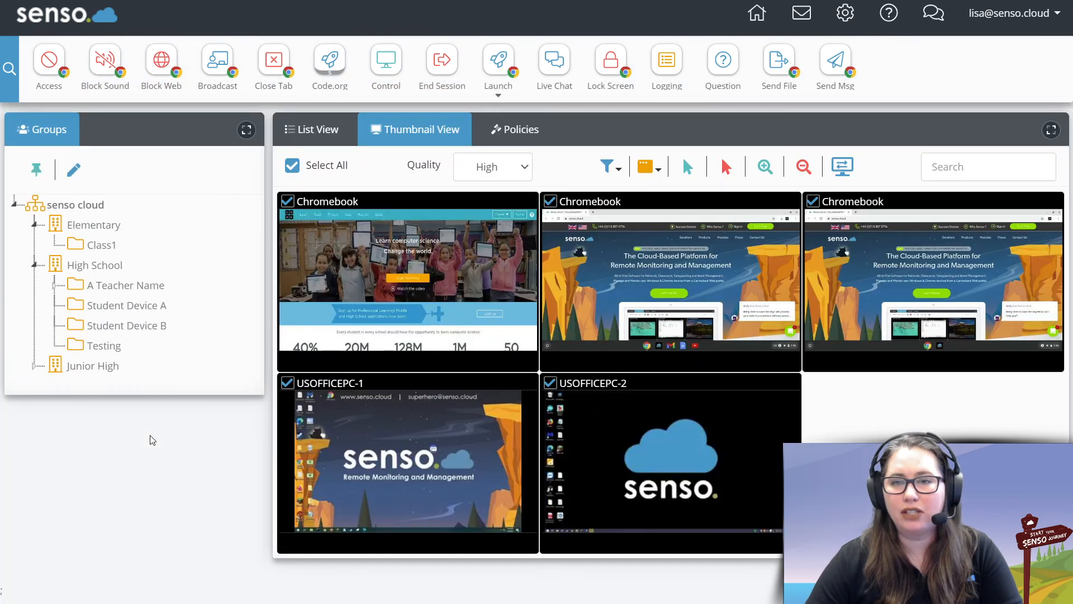
mouse_move(585, 101)
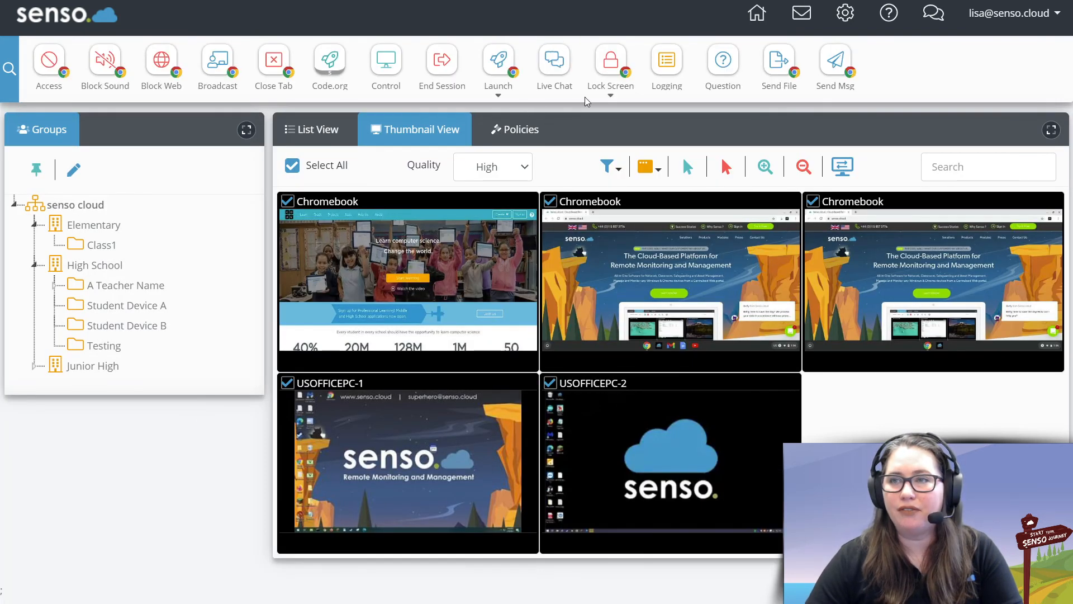
left_click(608, 61)
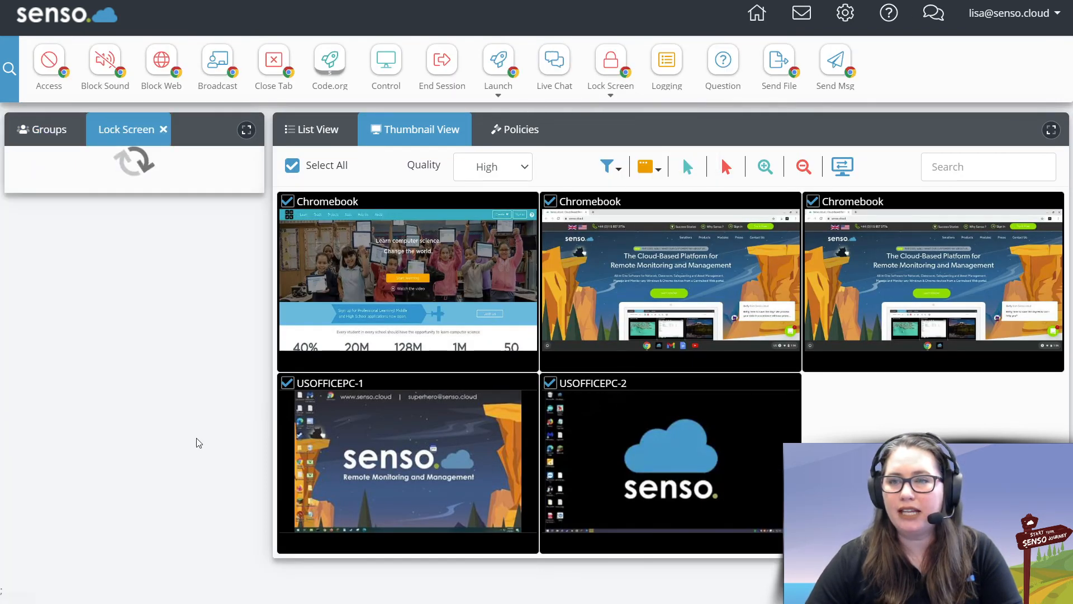
Let the Hello shortcut lock all devices, then show the action list for unlocking.
left_click(183, 522)
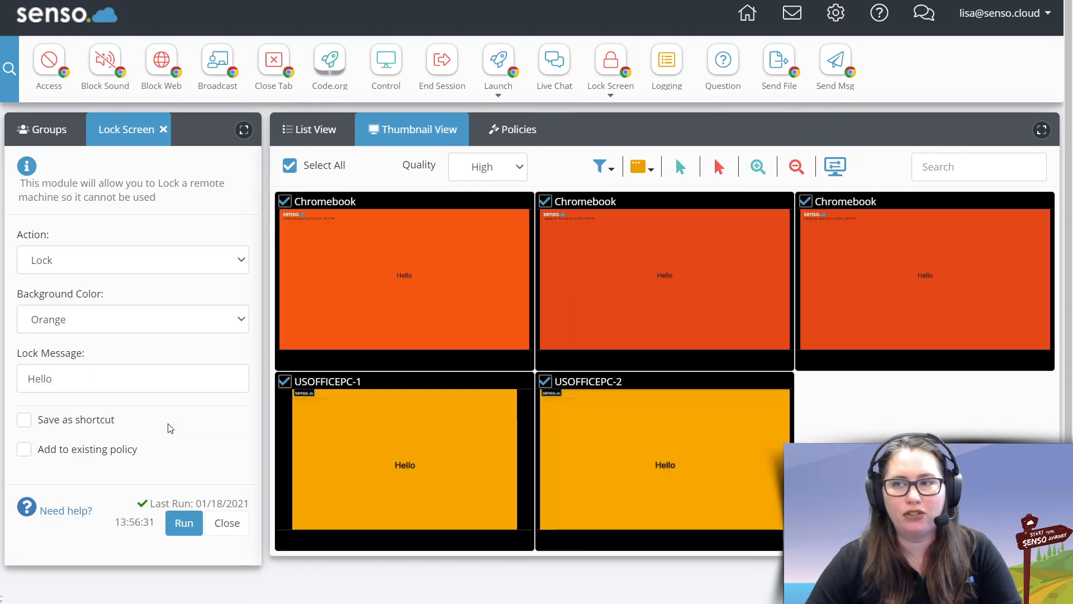
left_click(132, 259)
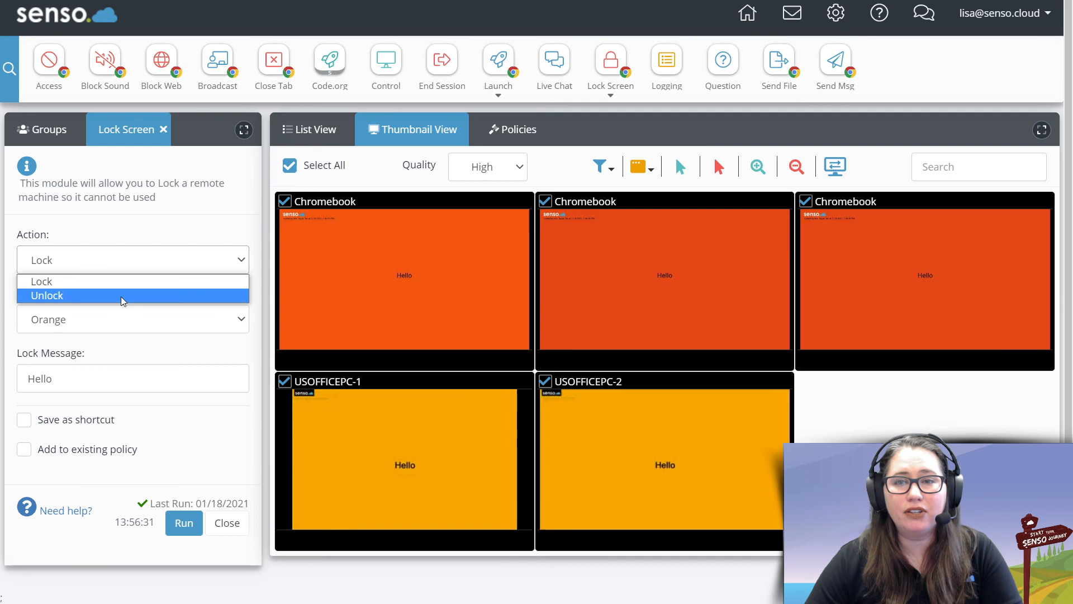